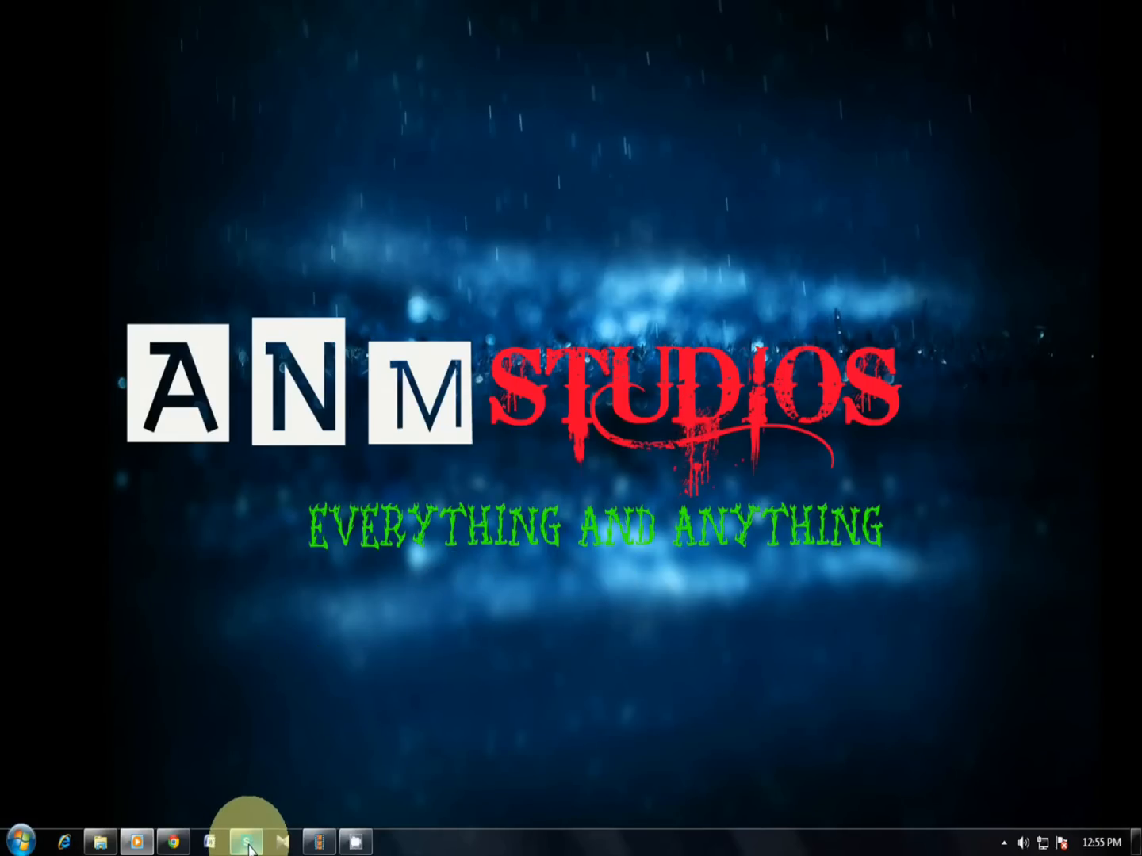
- Bring up Skype and show the Call phones page with dial pad and rates
left_click(246, 842)
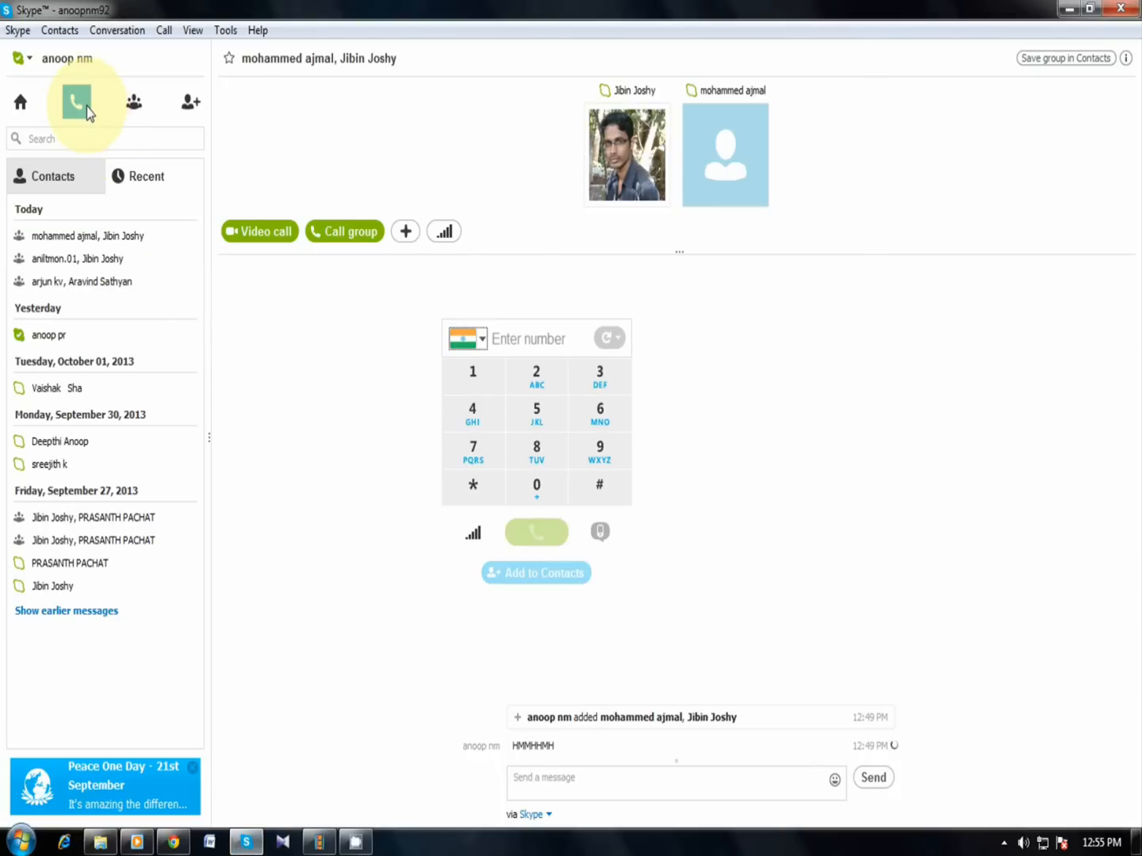
left_click(76, 101)
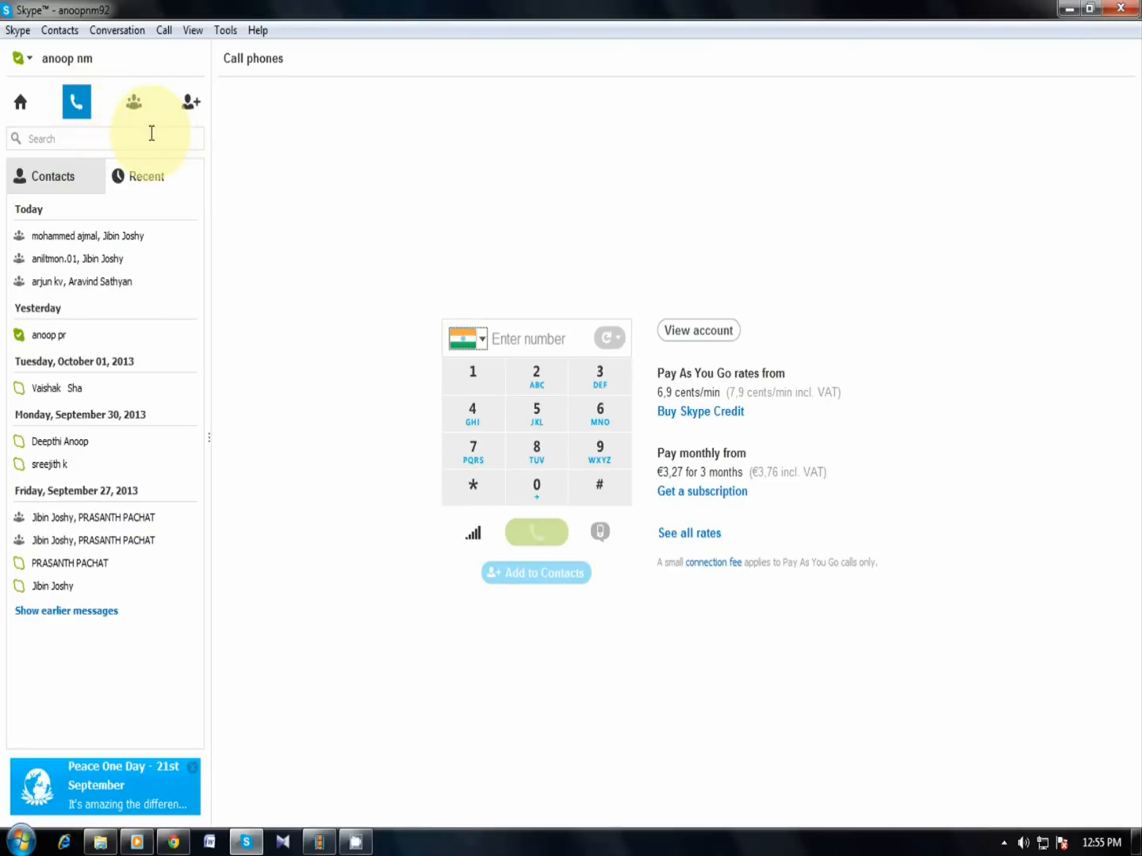
- Create a new empty group and bring up its Add people dialog
left_click(133, 101)
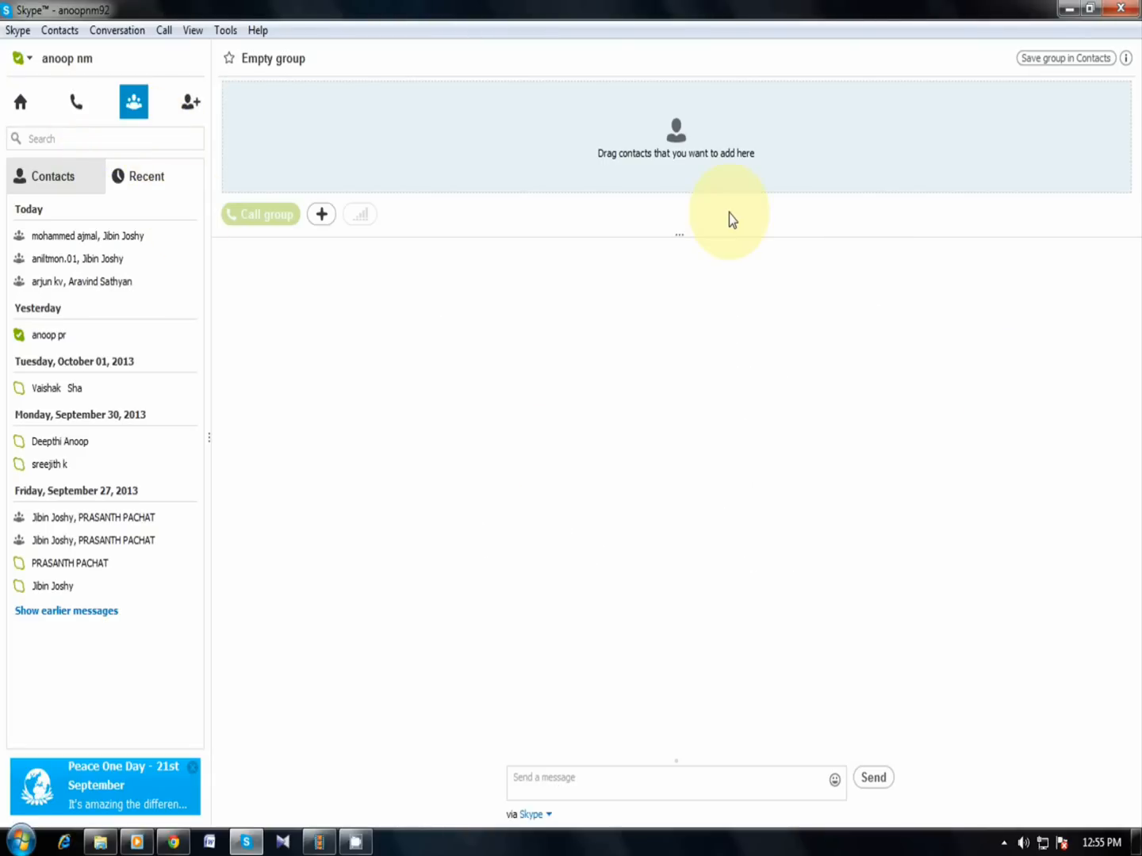
mouse_move(321, 214)
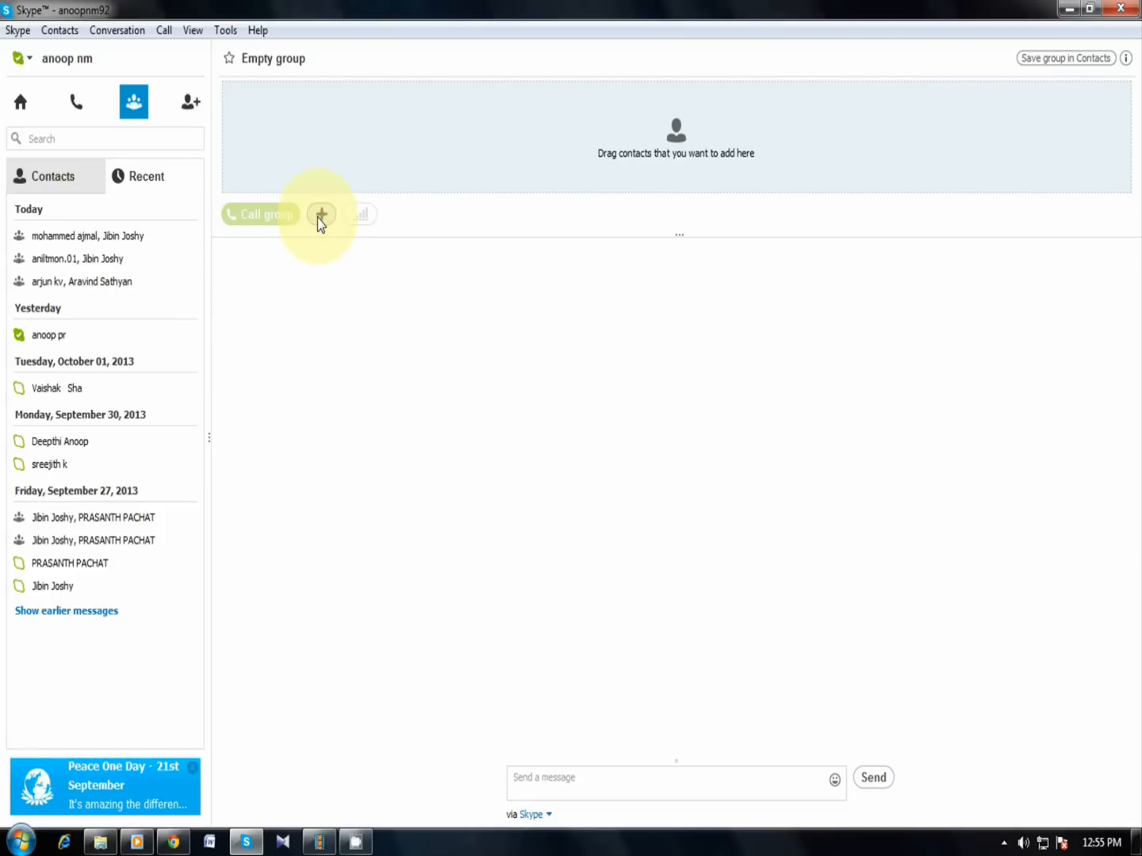
left_click(321, 214)
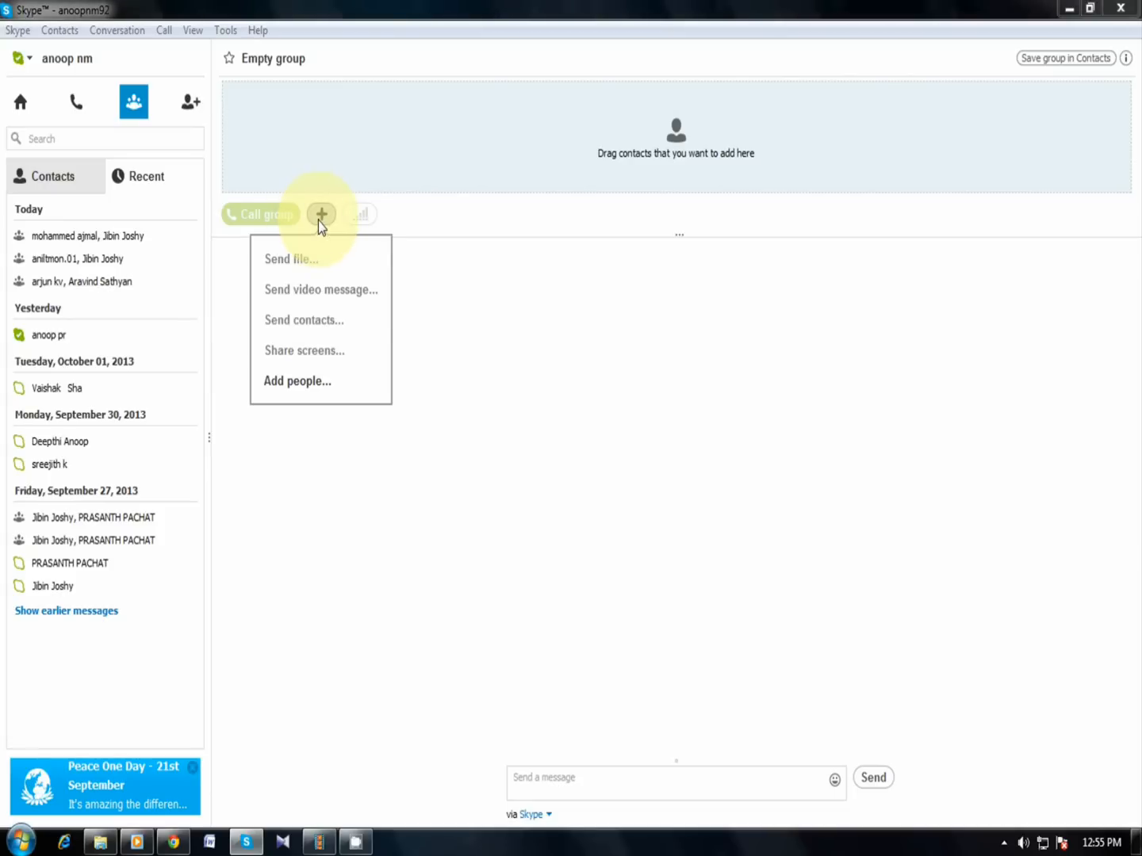
mouse_move(297, 381)
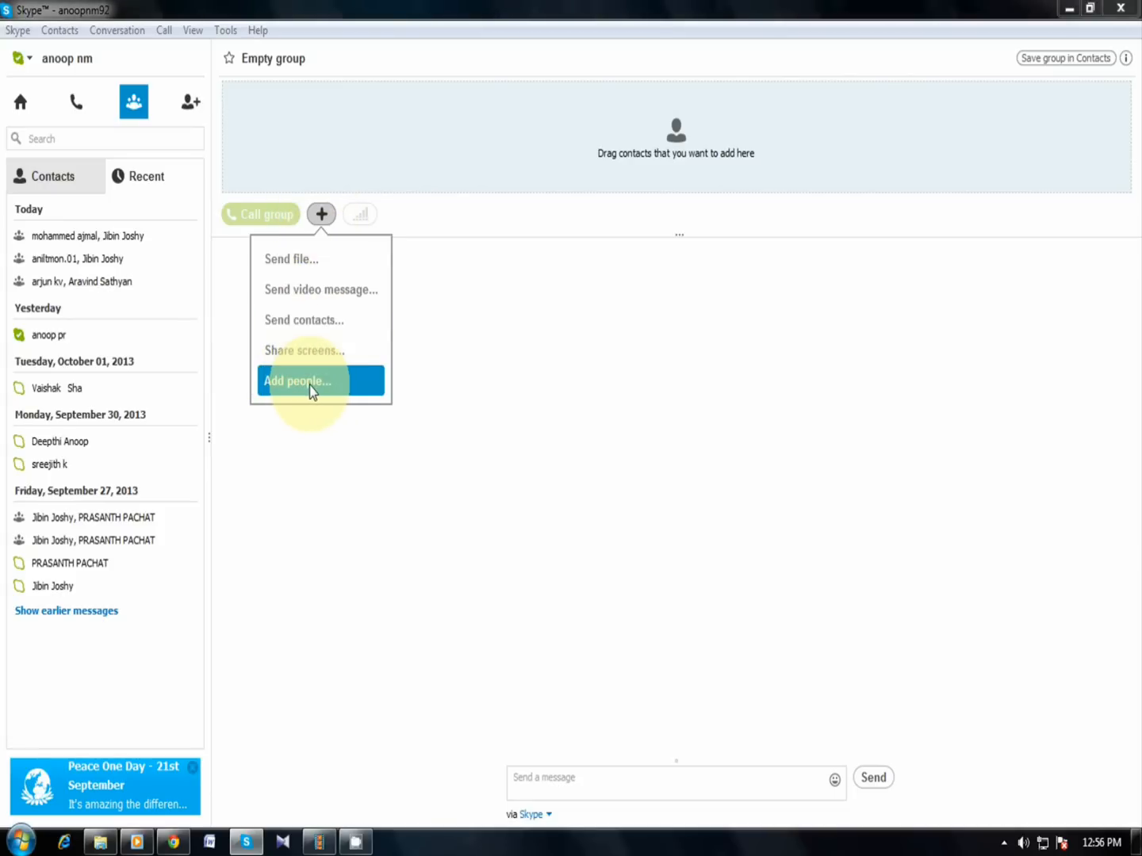
left_click(297, 381)
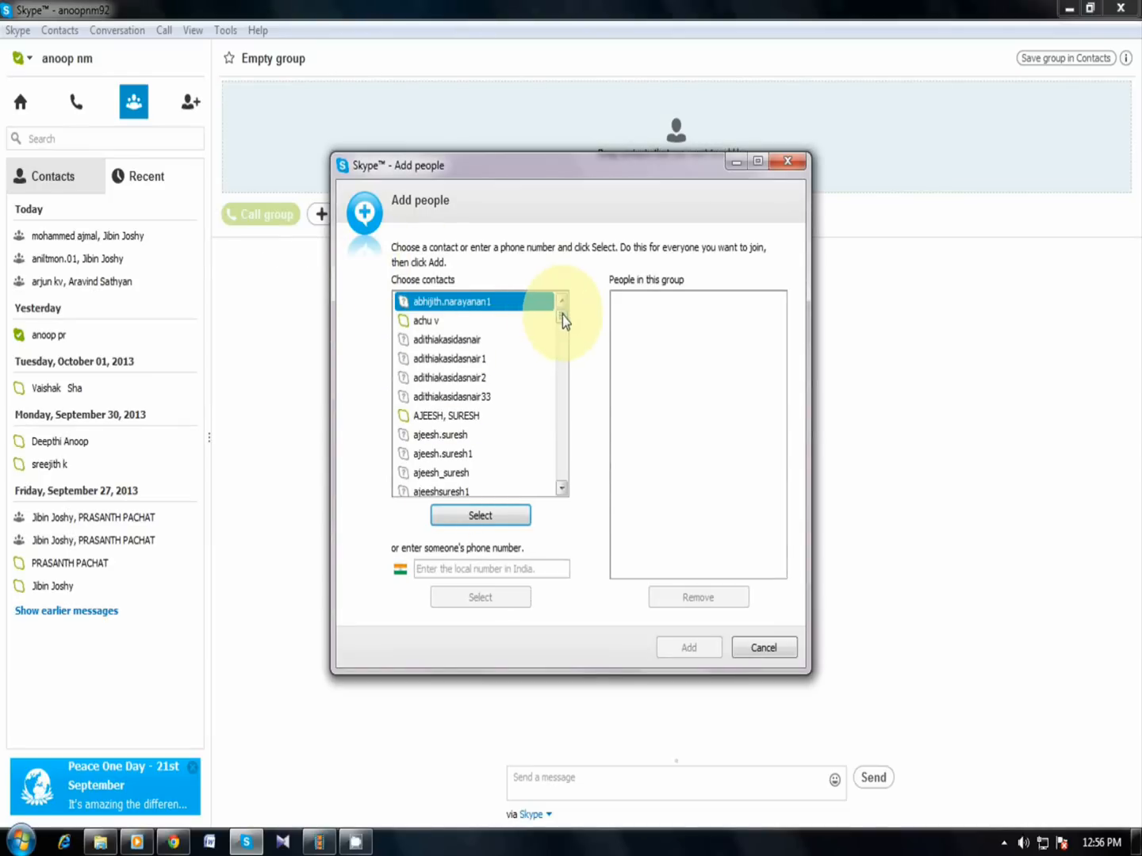
scroll("down", 3)
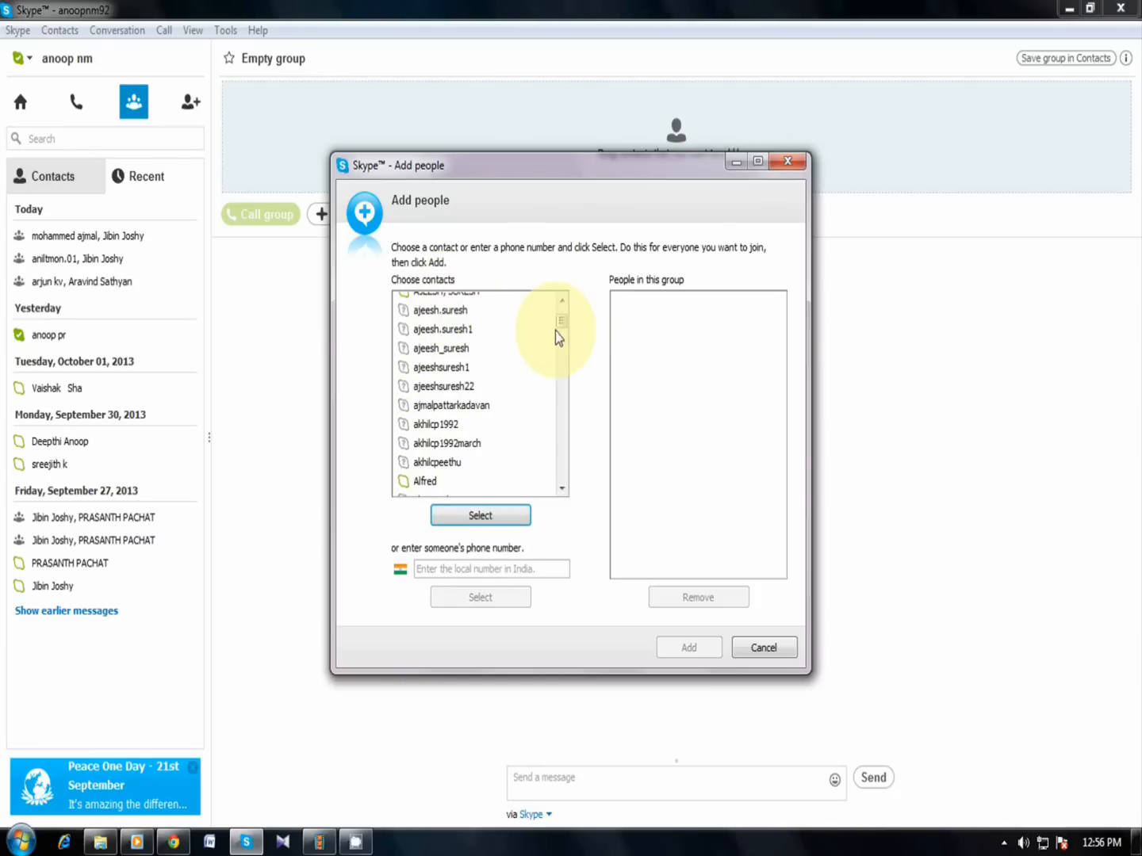
scroll("up", 3)
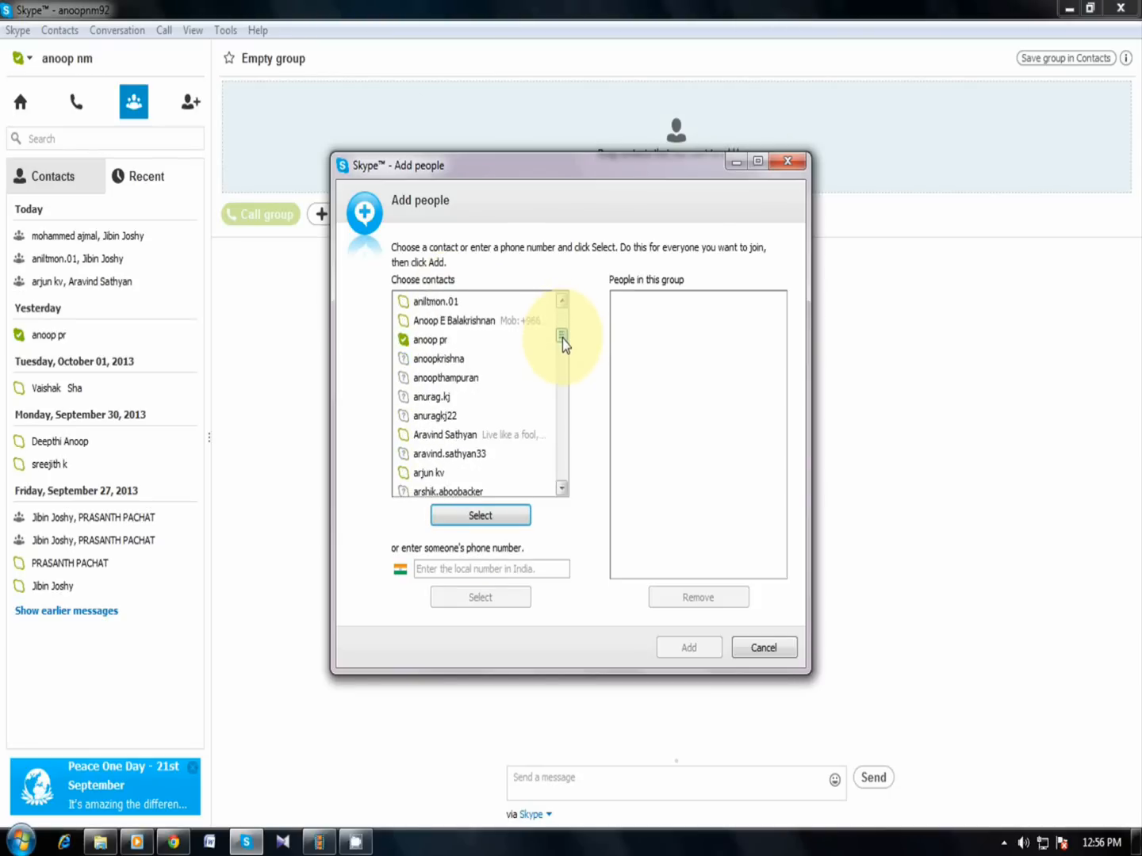
scroll("down", 3)
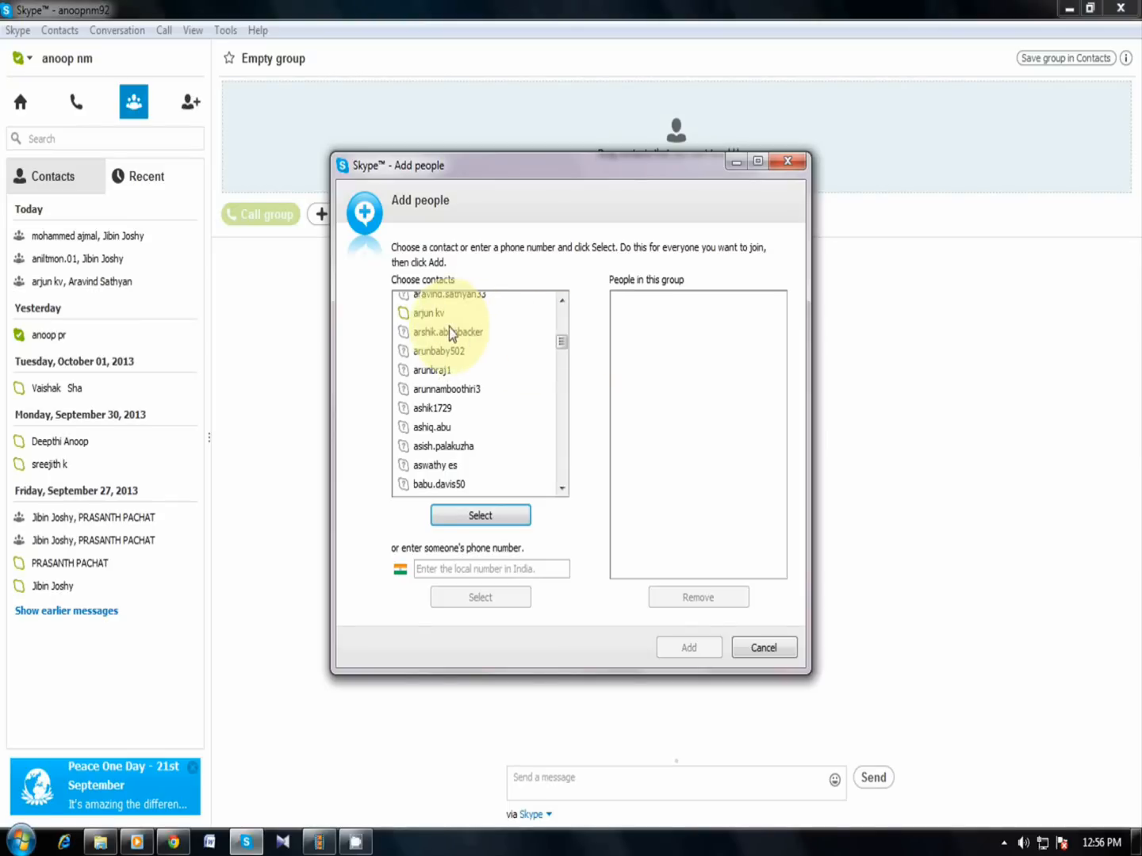
left_click(480, 515)
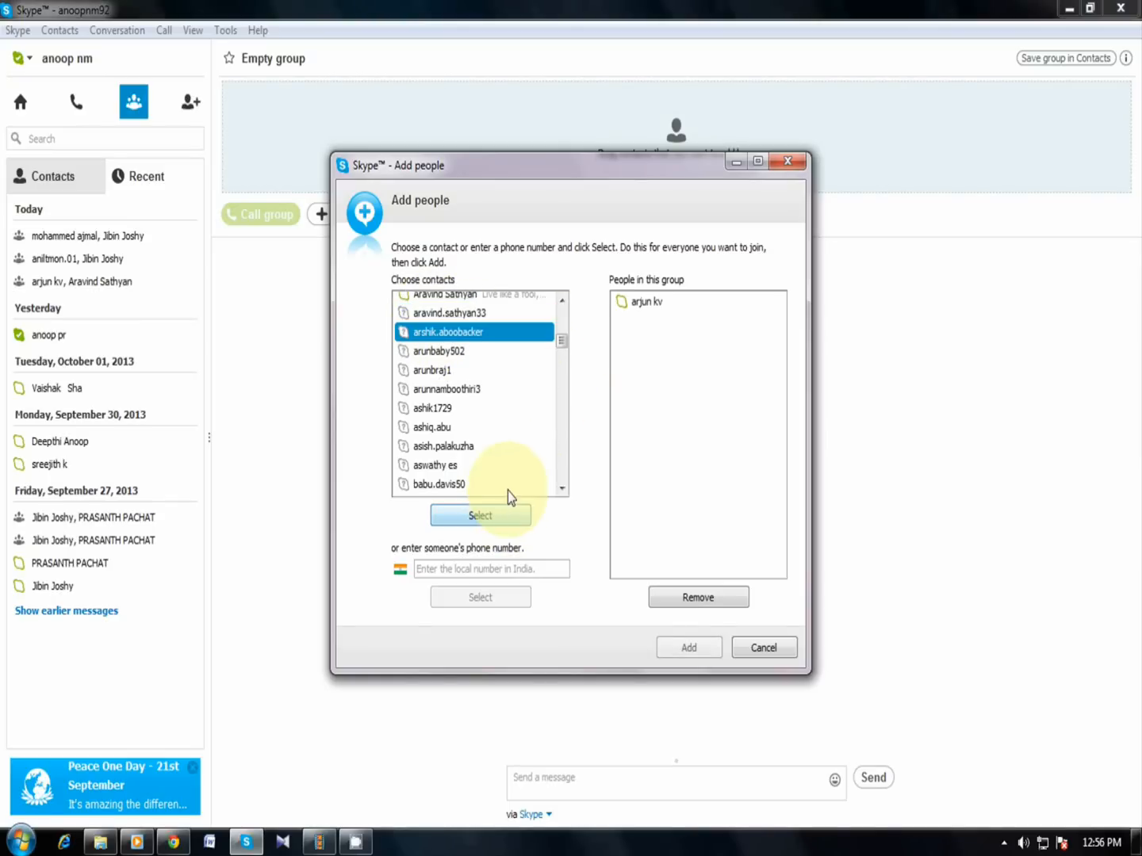
scroll("down", 3)
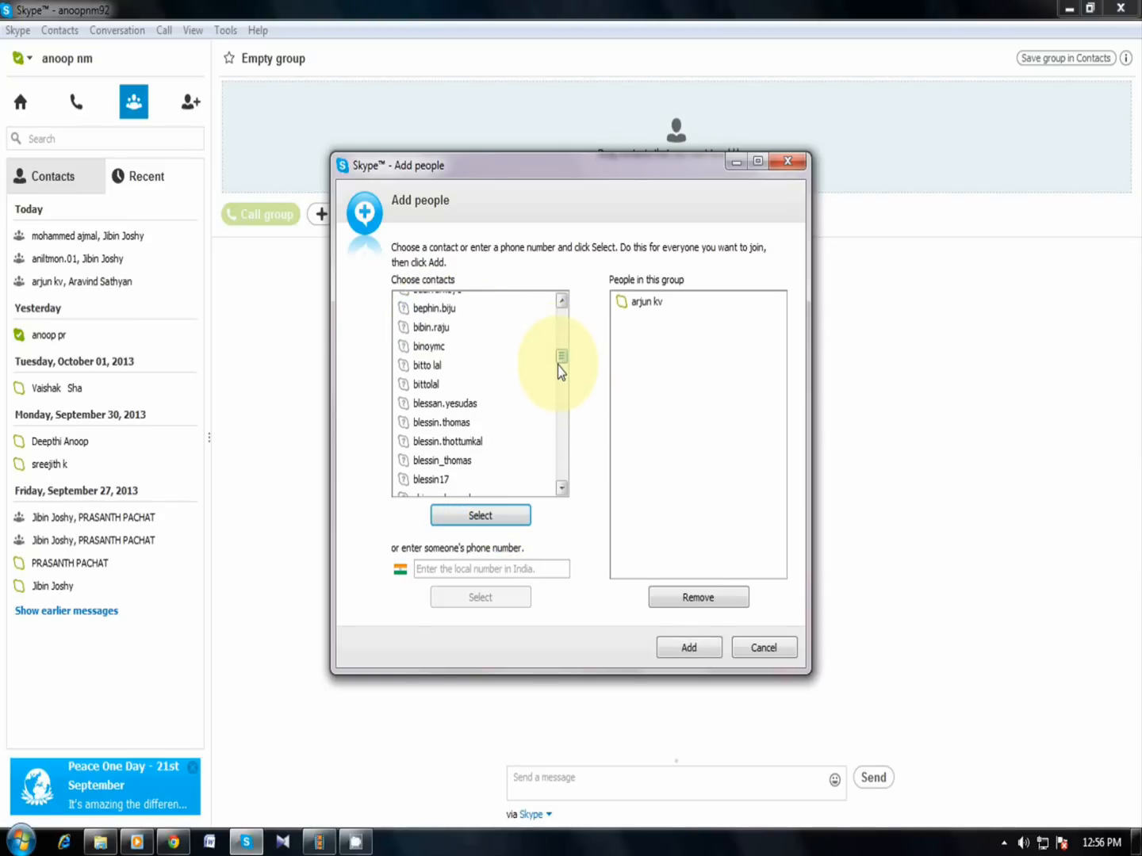
scroll("down", 3)
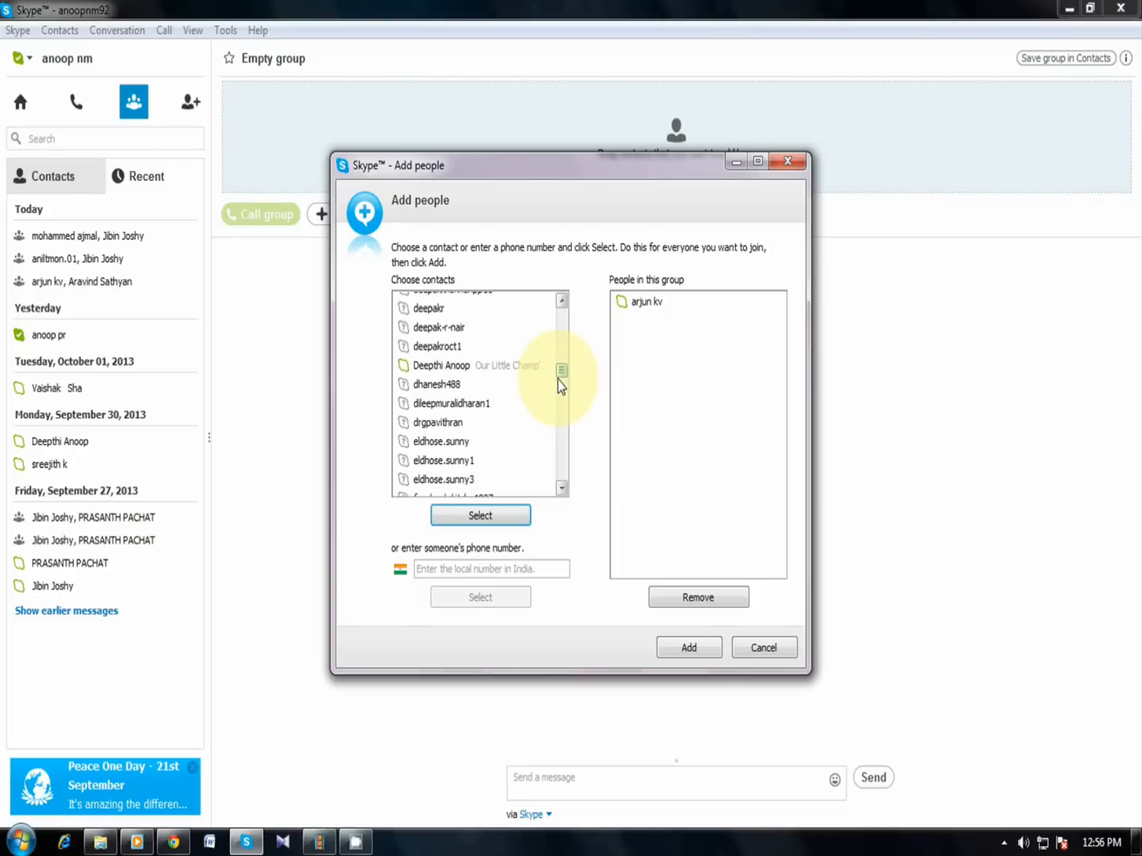
scroll("down", 3)
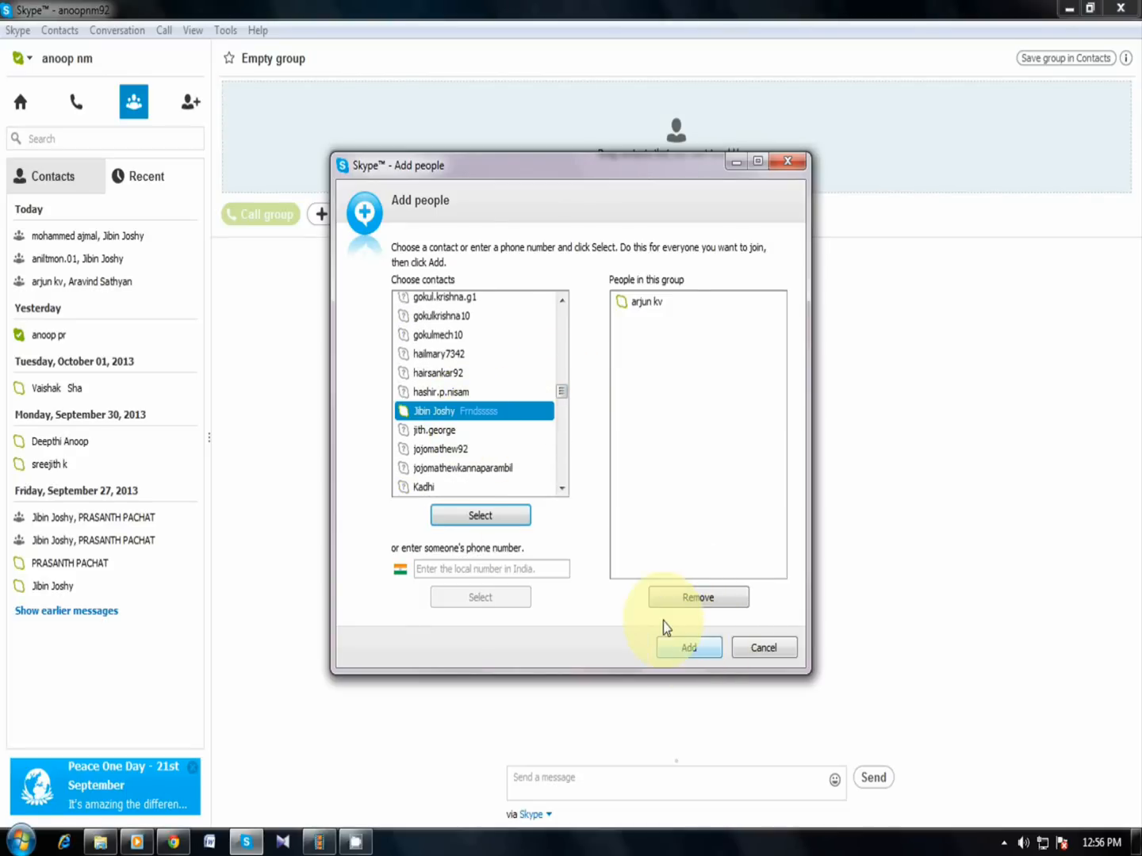
left_click(480, 515)
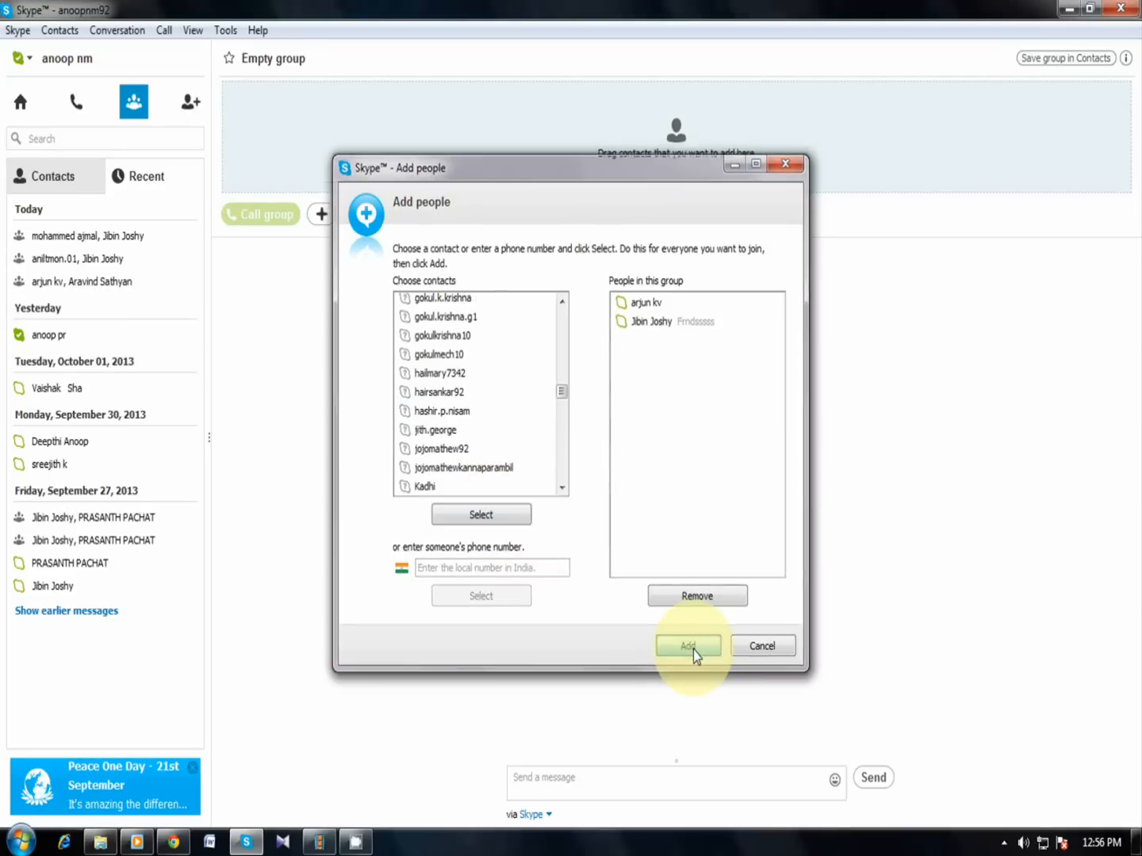
left_click(688, 646)
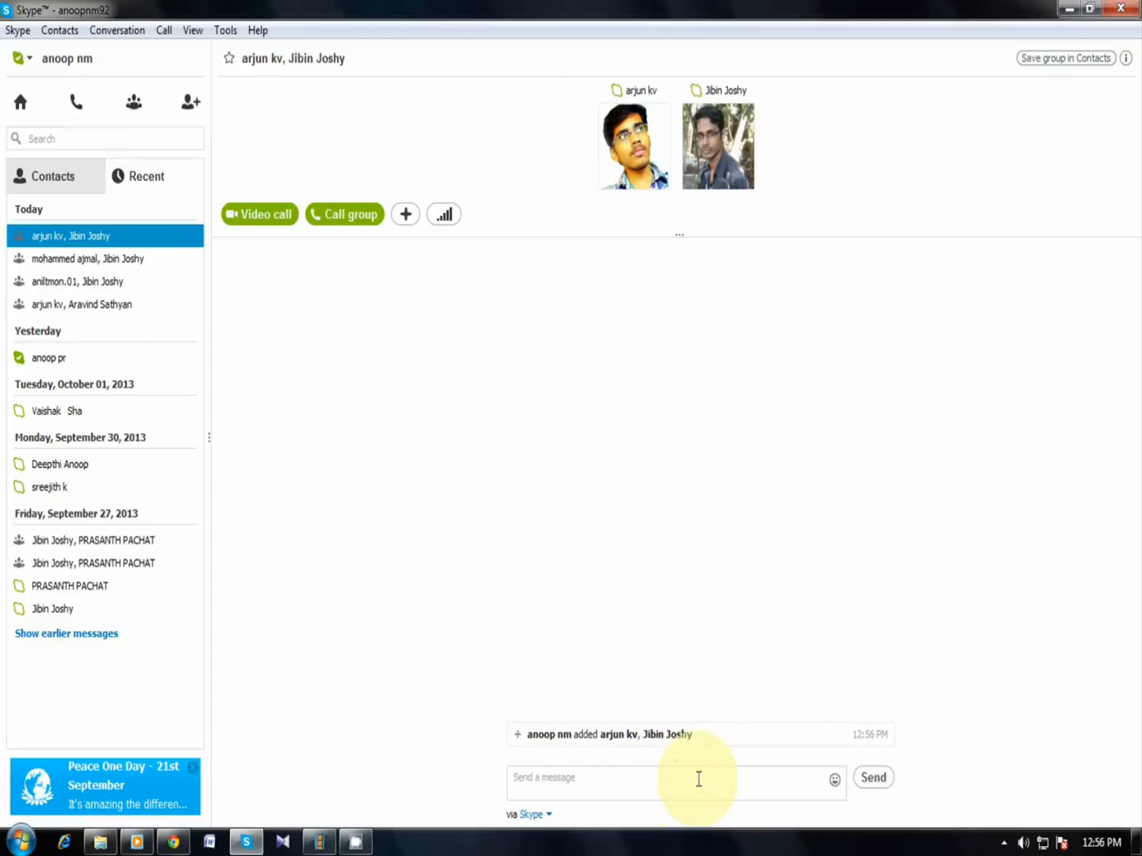
mouse_move(399, 414)
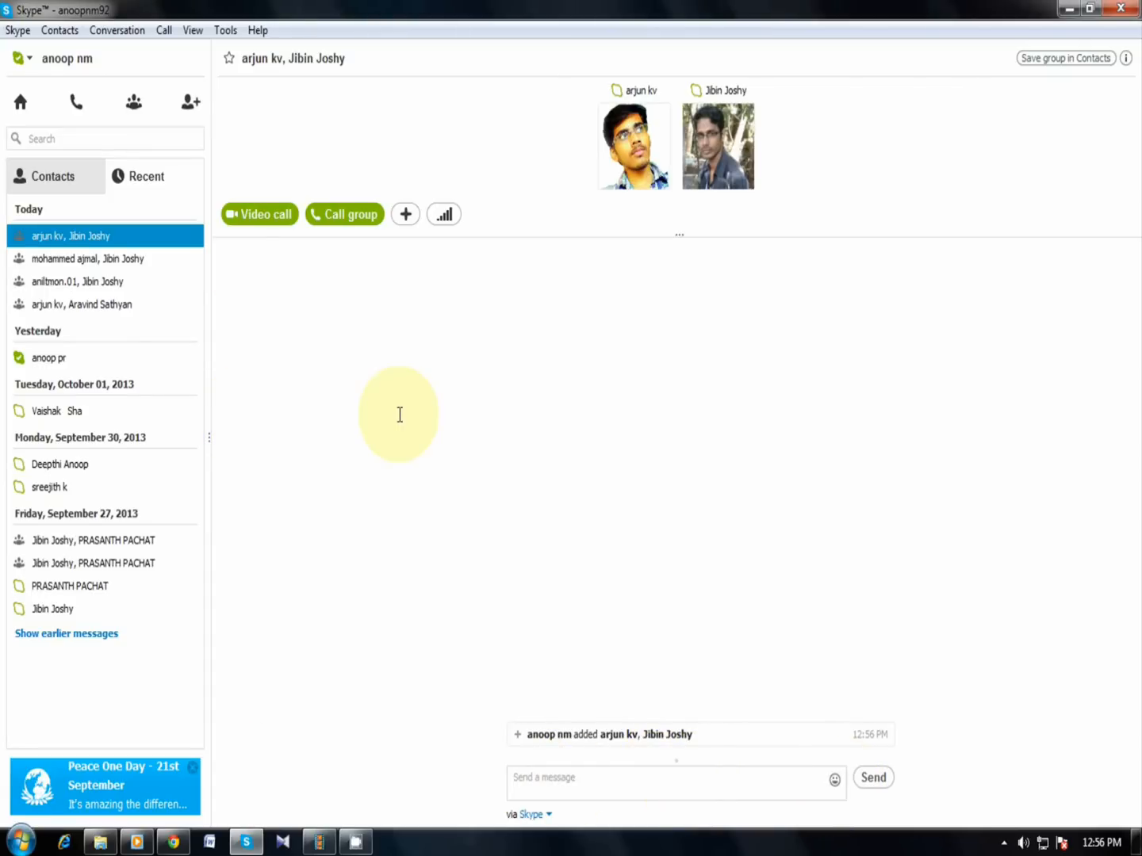
mouse_move(265, 214)
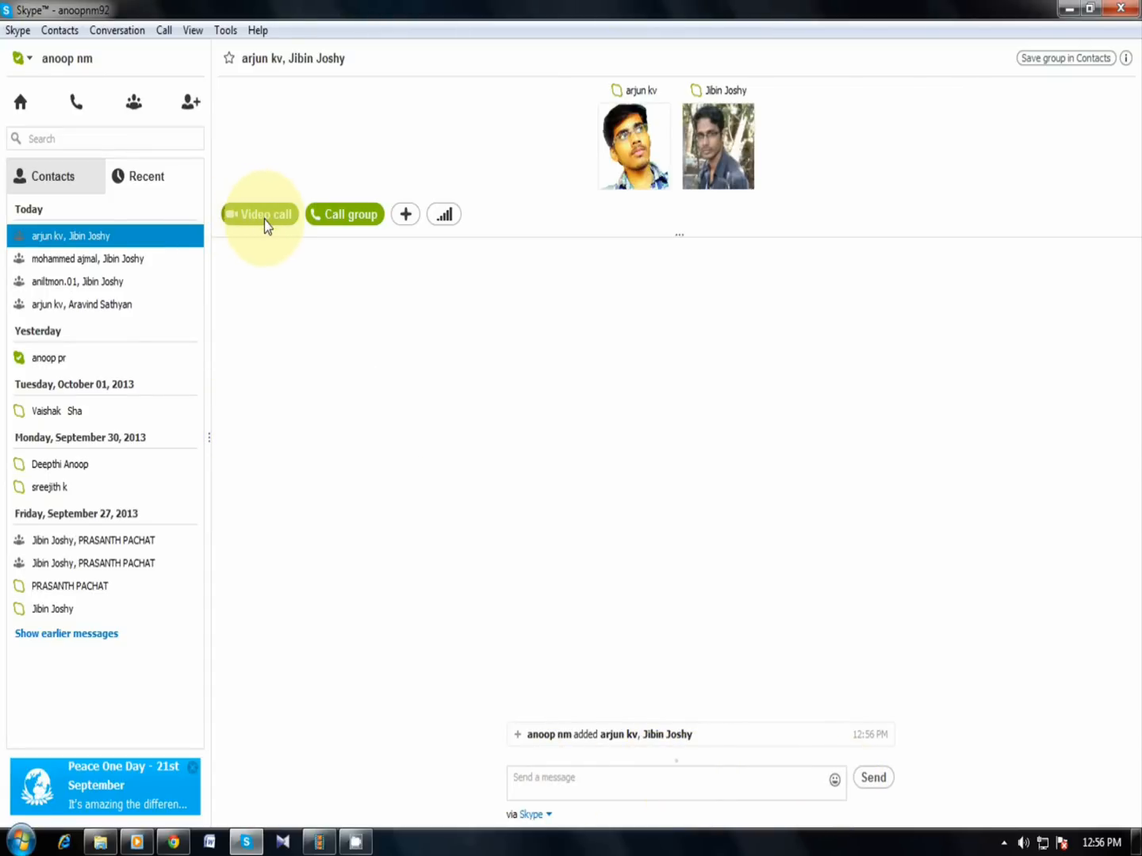
mouse_move(340, 467)
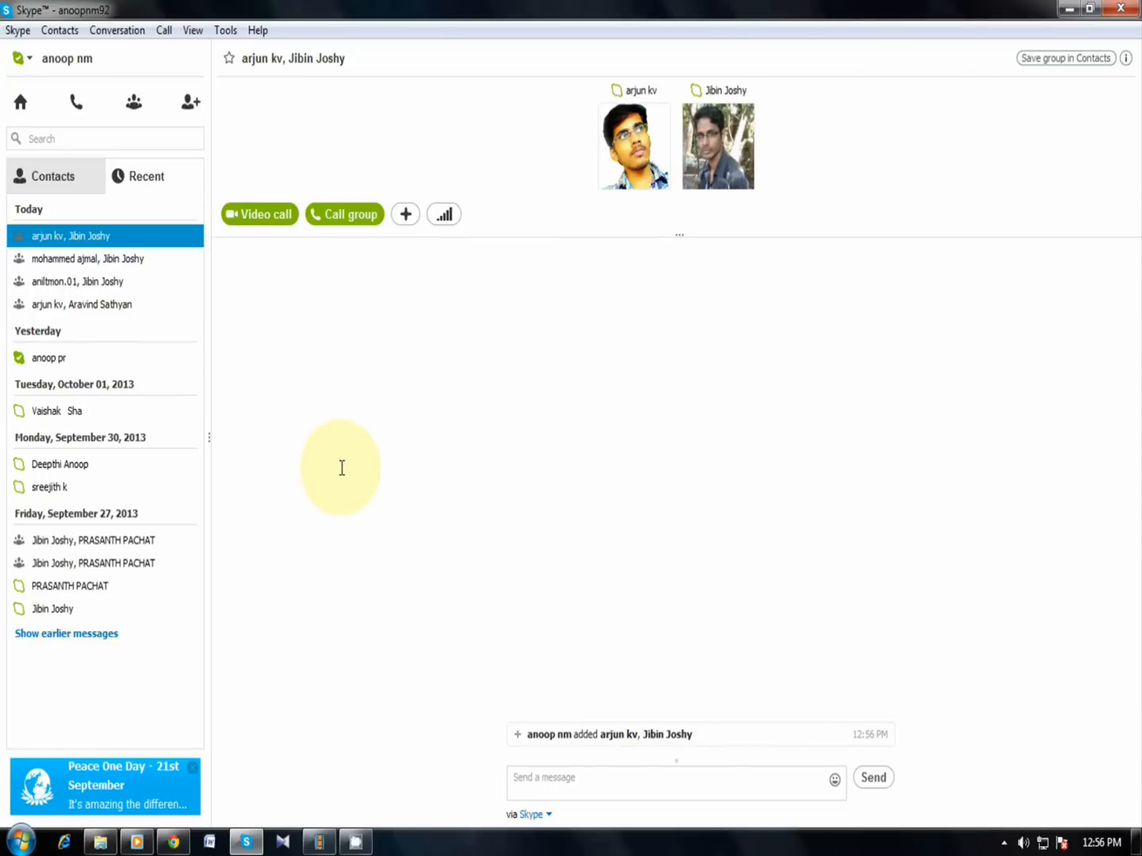
mouse_move(344, 214)
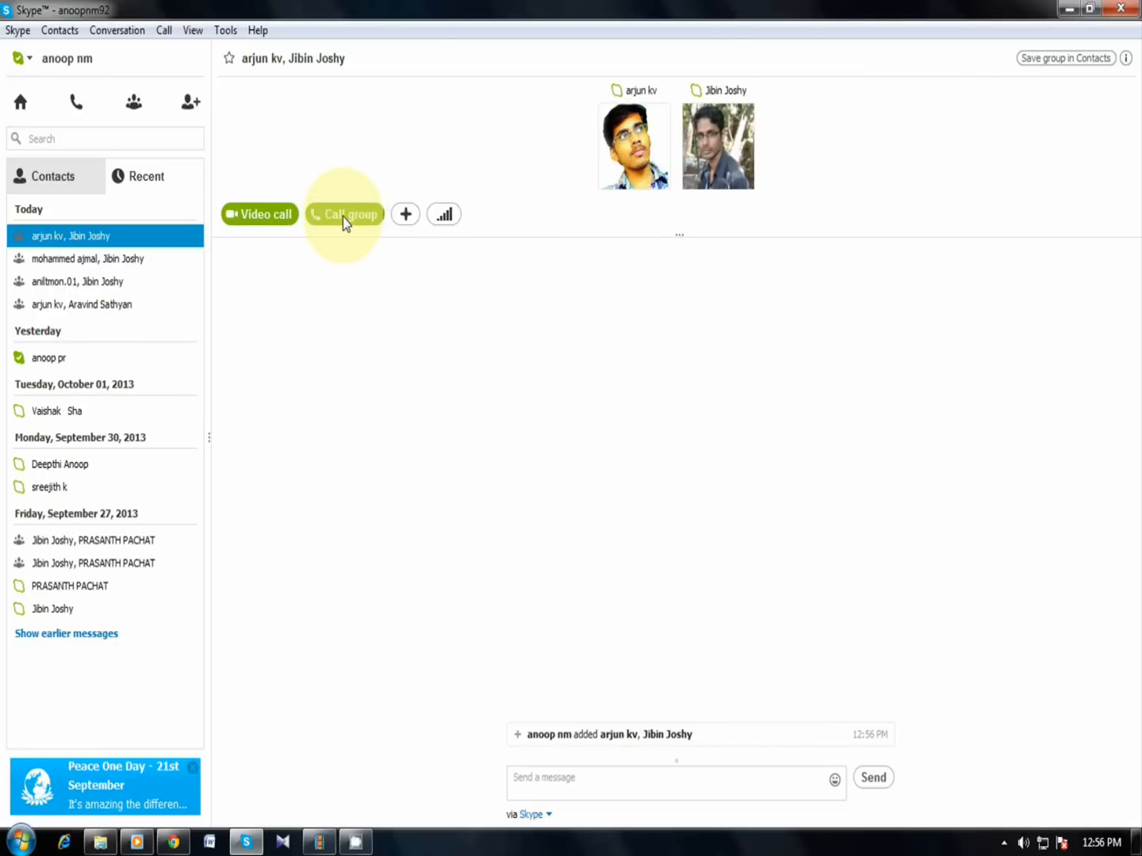
mouse_move(345, 228)
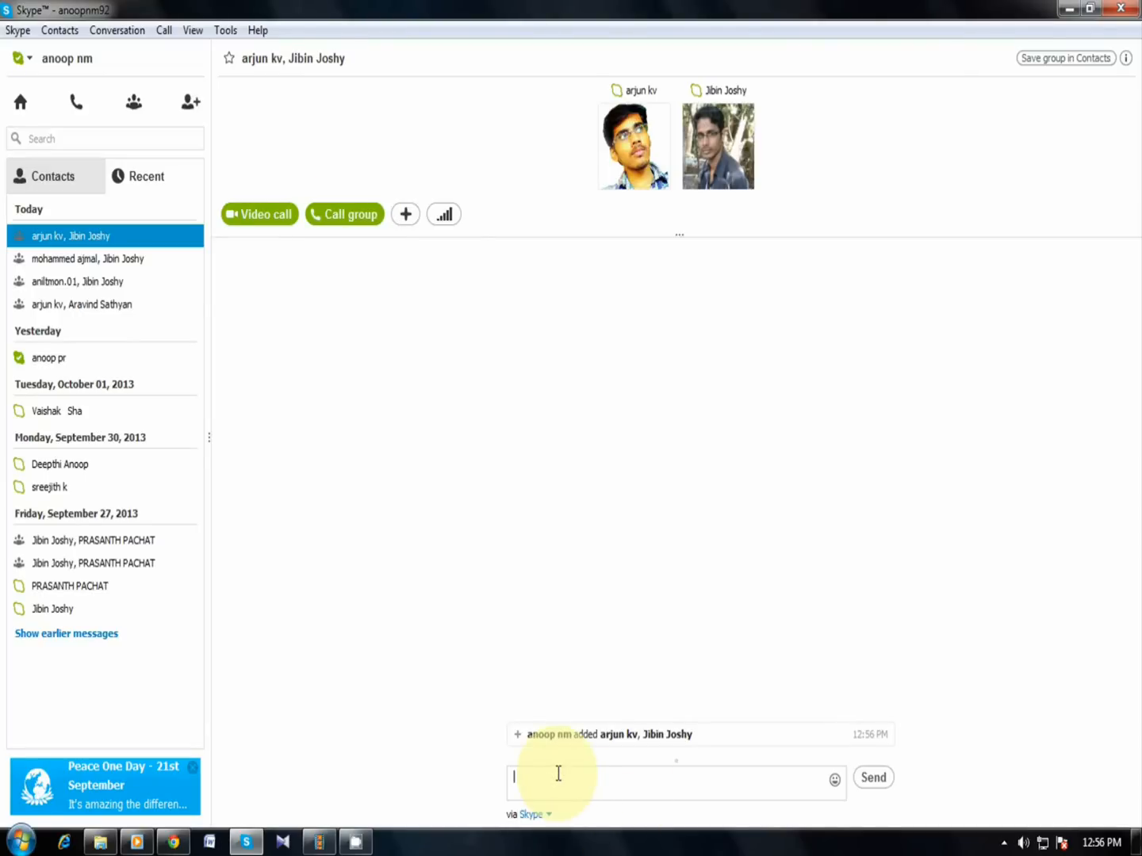
- Send the message 'hai' to the group conversation
type("hai")
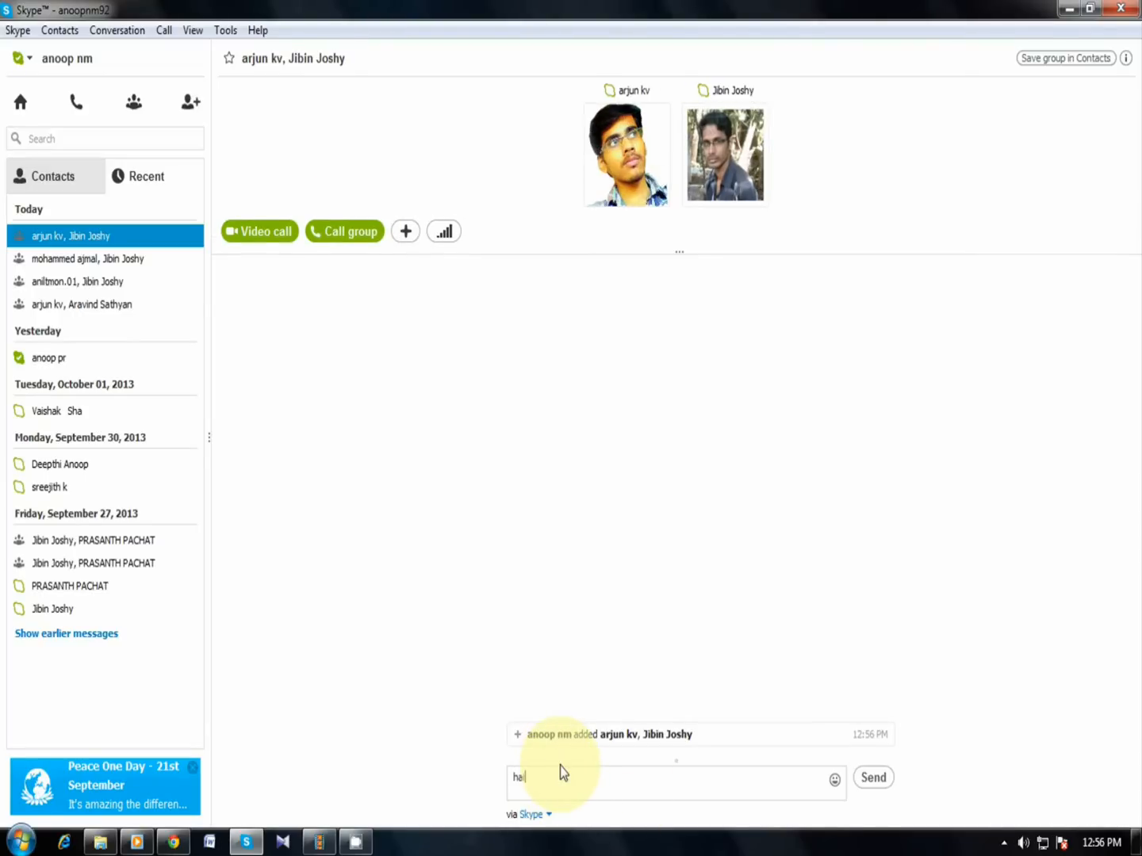
left_click(873, 777)
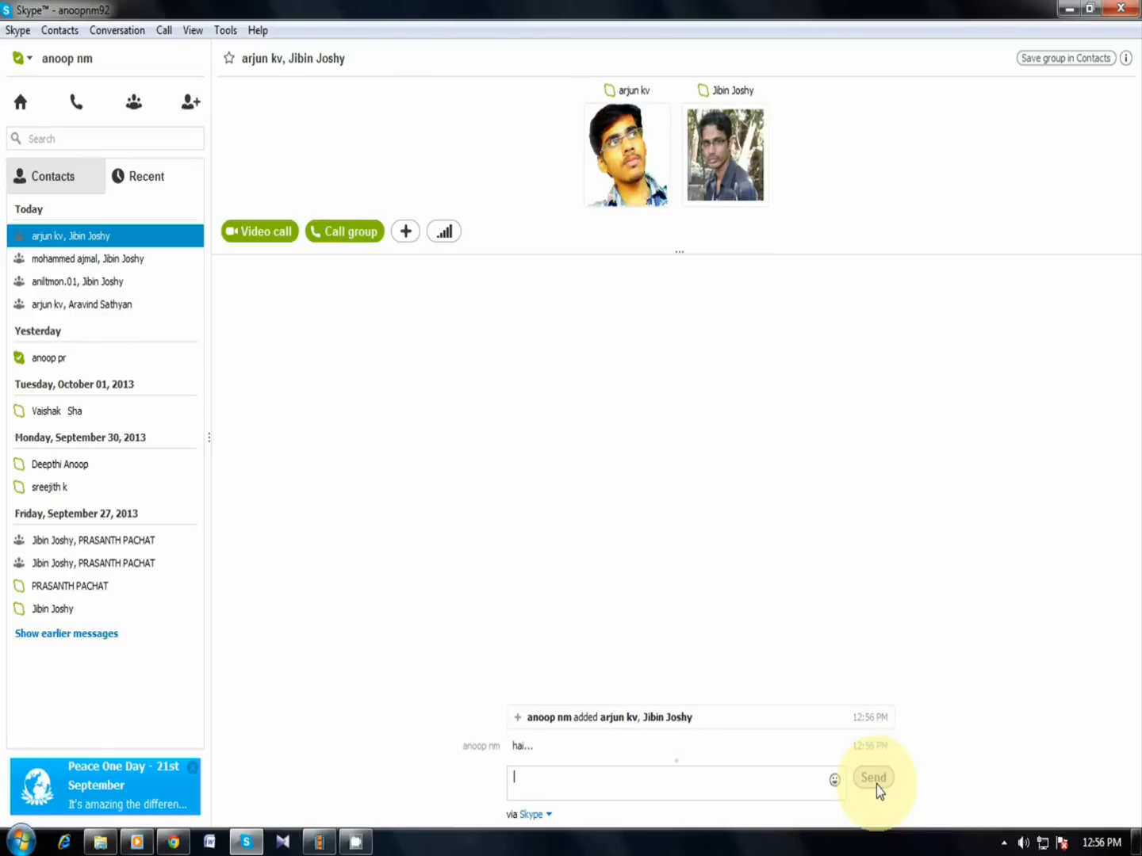
mouse_move(403, 547)
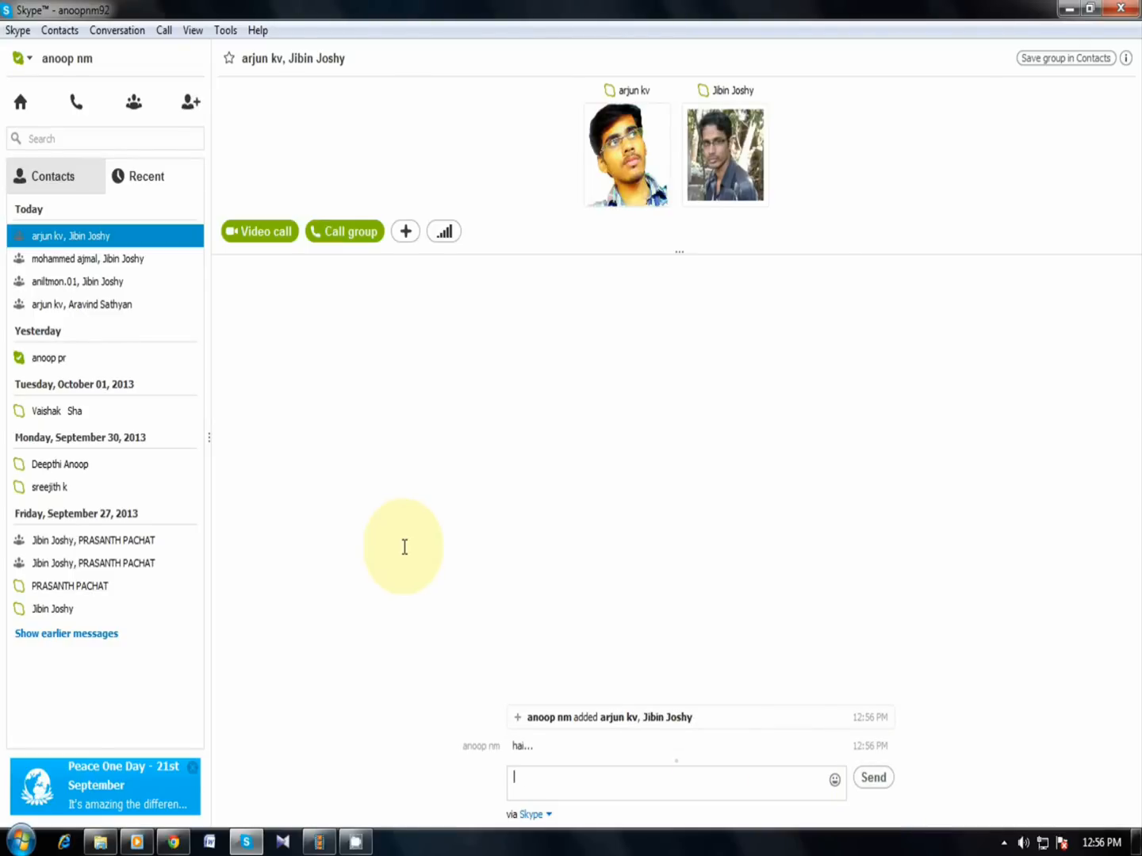
mouse_move(1065, 37)
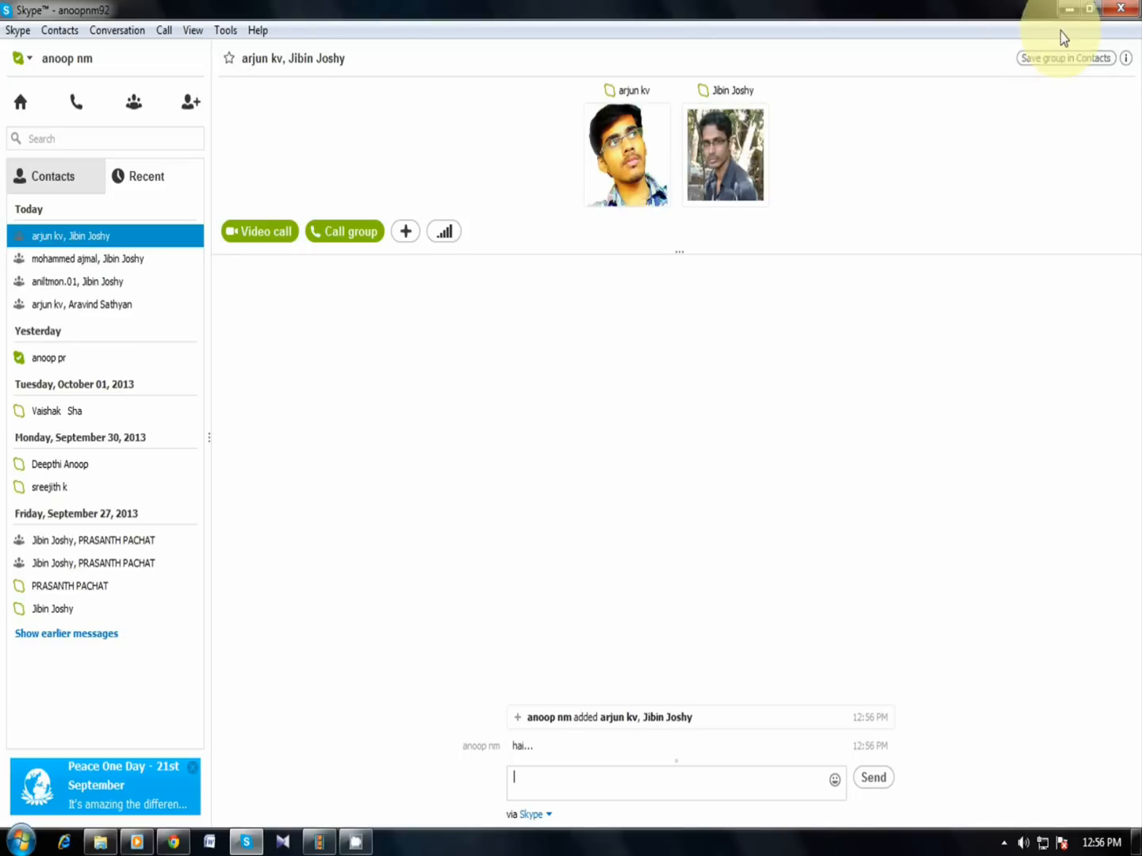
- Minimise the Skype window to show the ANM Studios desktop
left_click(1066, 9)
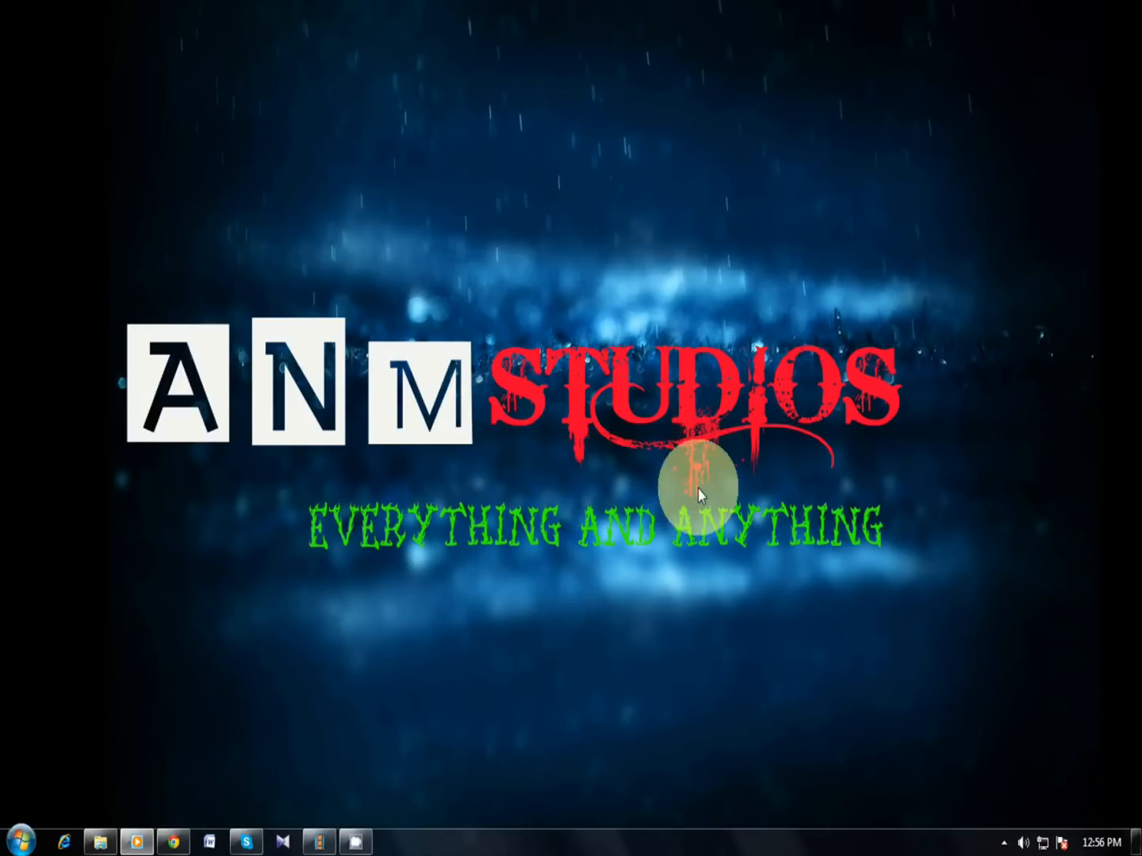
mouse_move(378, 841)
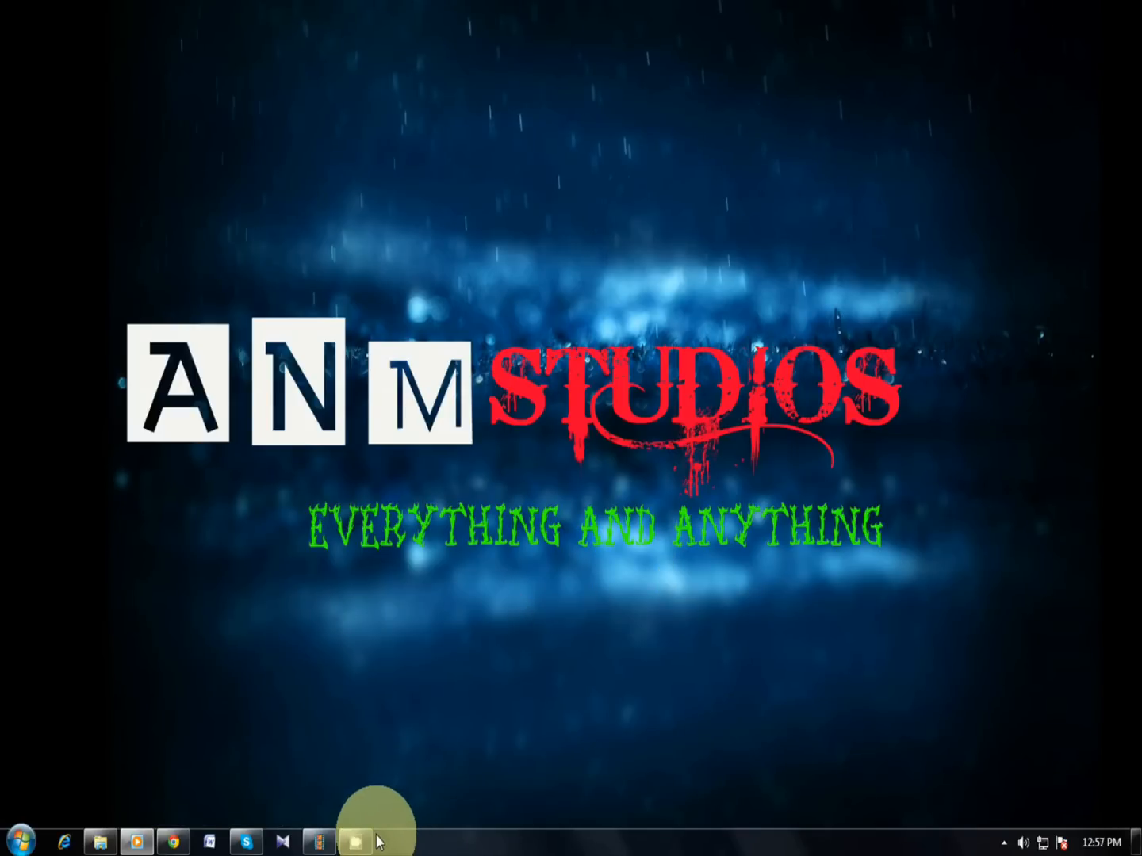
mouse_move(910, 709)
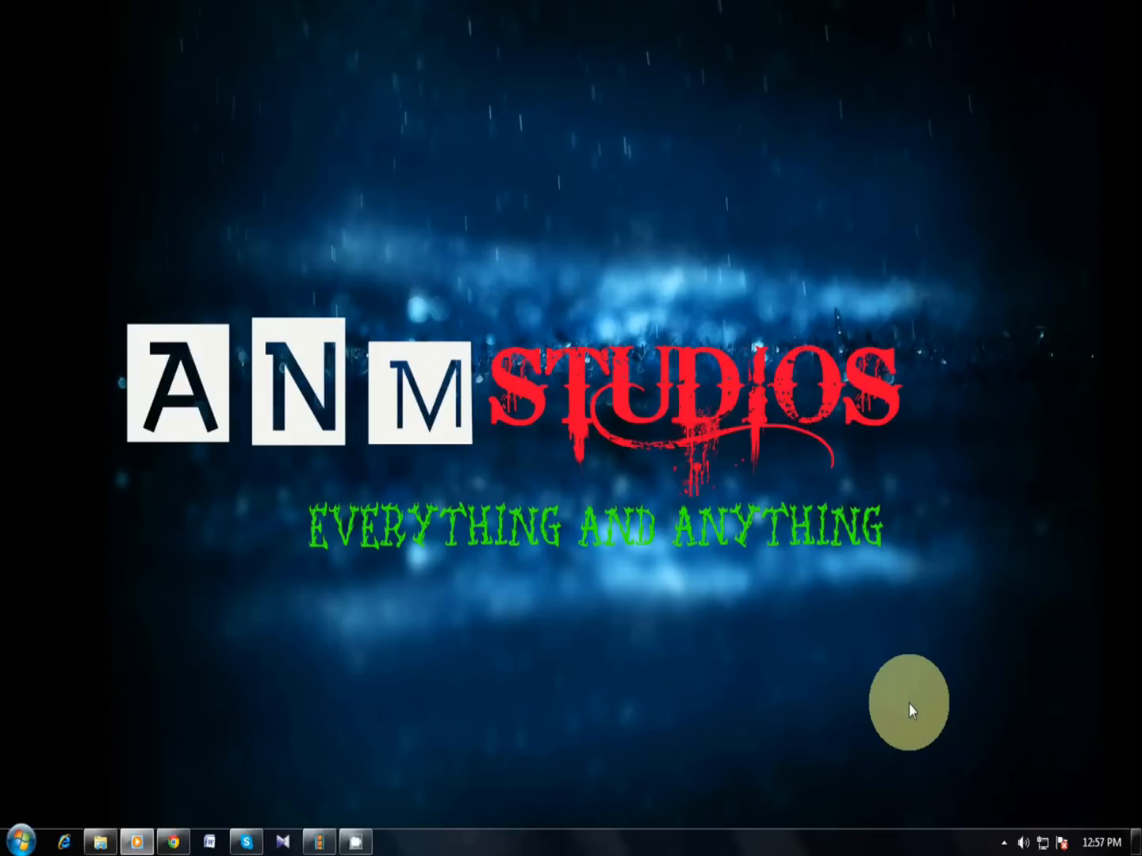
mouse_move(988, 753)
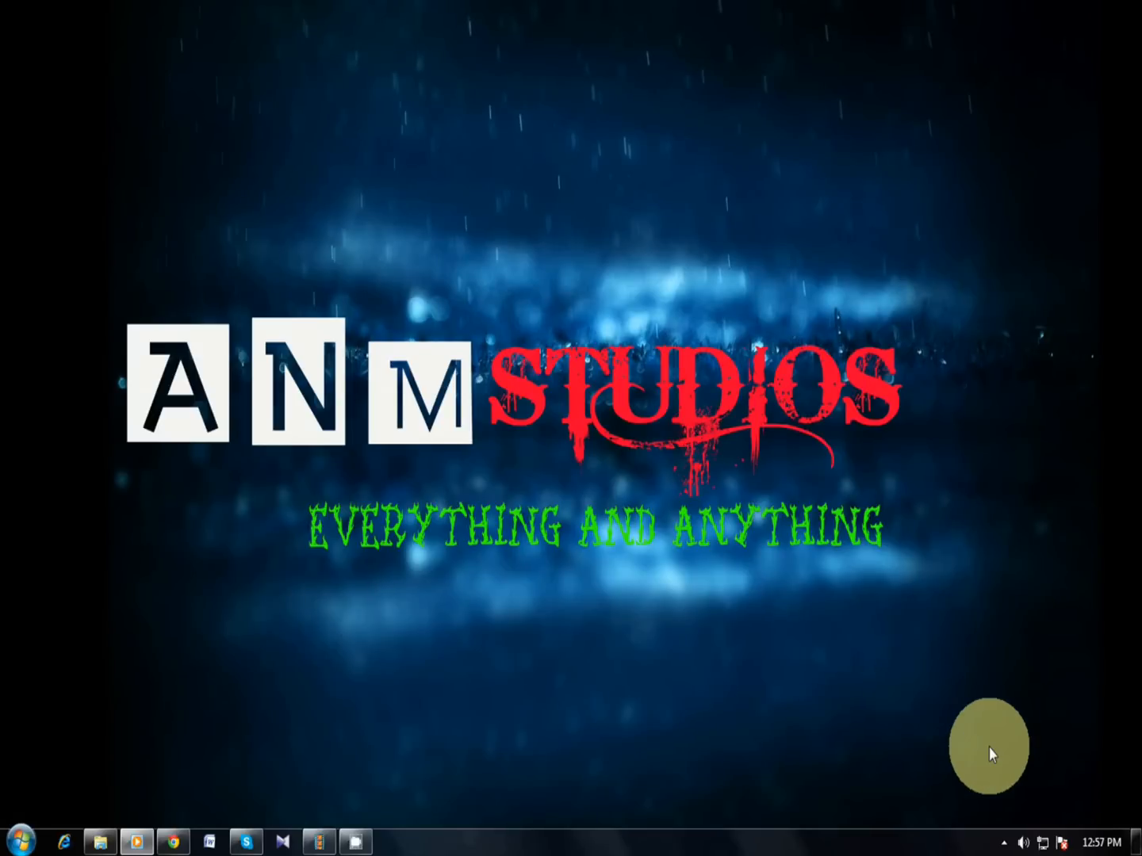